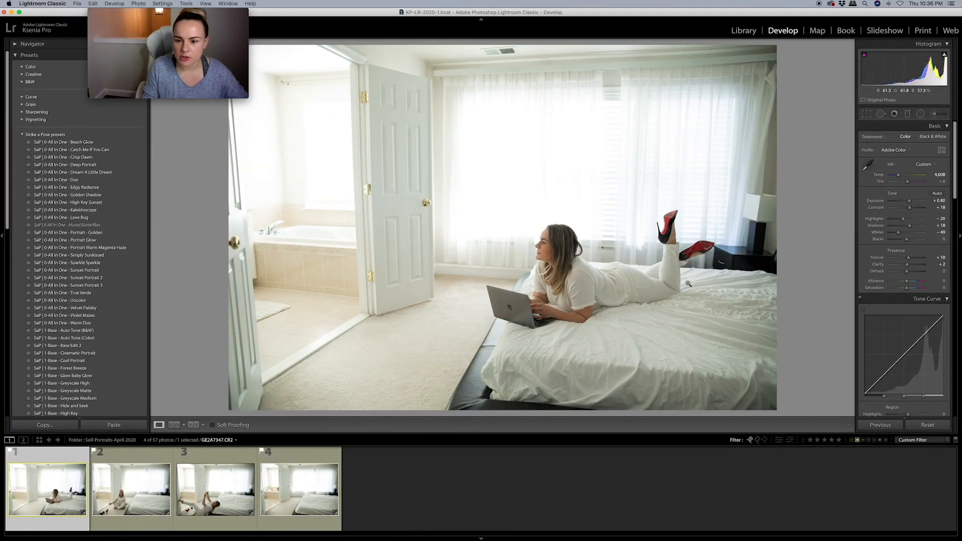
# Step: Pull down Highlights and shift the white balance Temp slider on the bed photo
pyautogui.moveTo(921, 218); pyautogui.dragTo(897, 218)
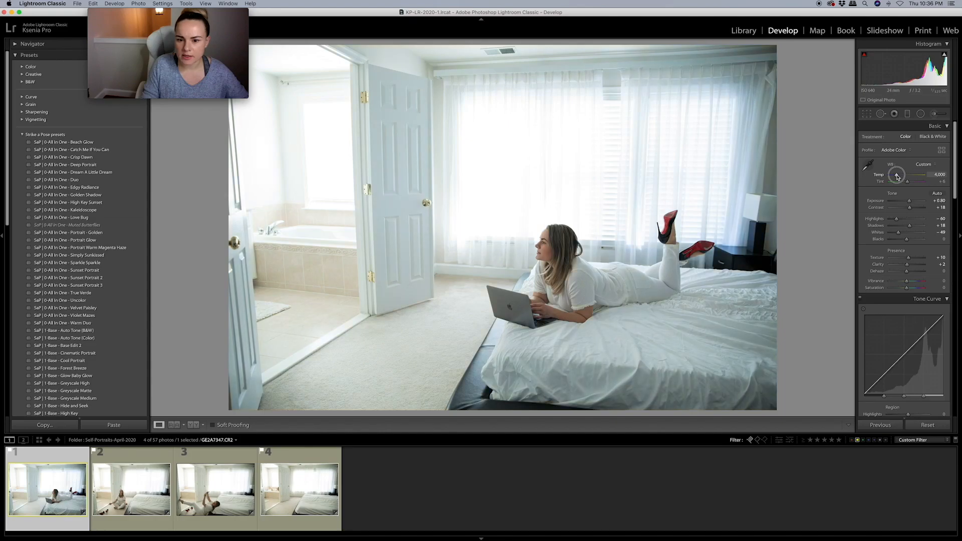
pyautogui.moveTo(896, 175); pyautogui.dragTo(911, 175)
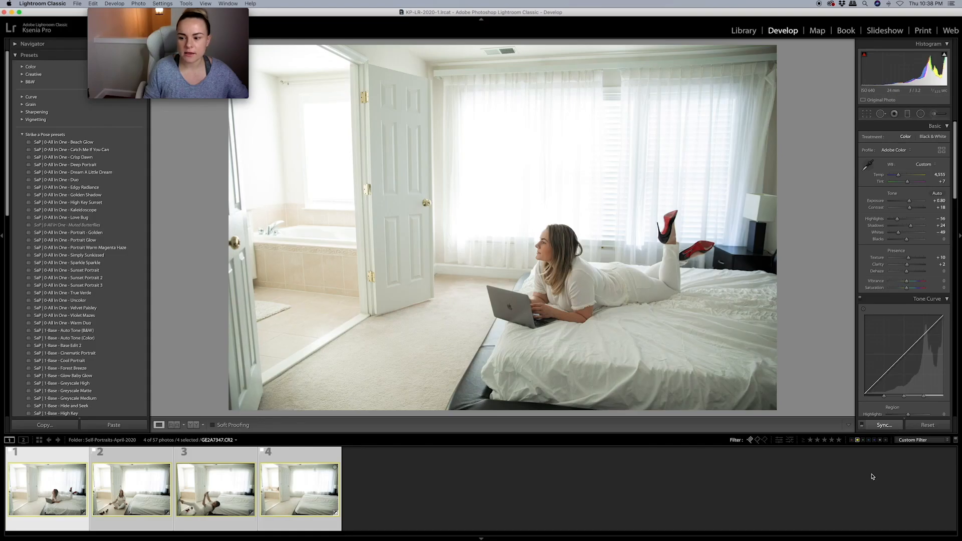
# Step: Synchronize the bed photo's edits to all four shots, review them, and export at high resolution
pyautogui.click(883, 425)
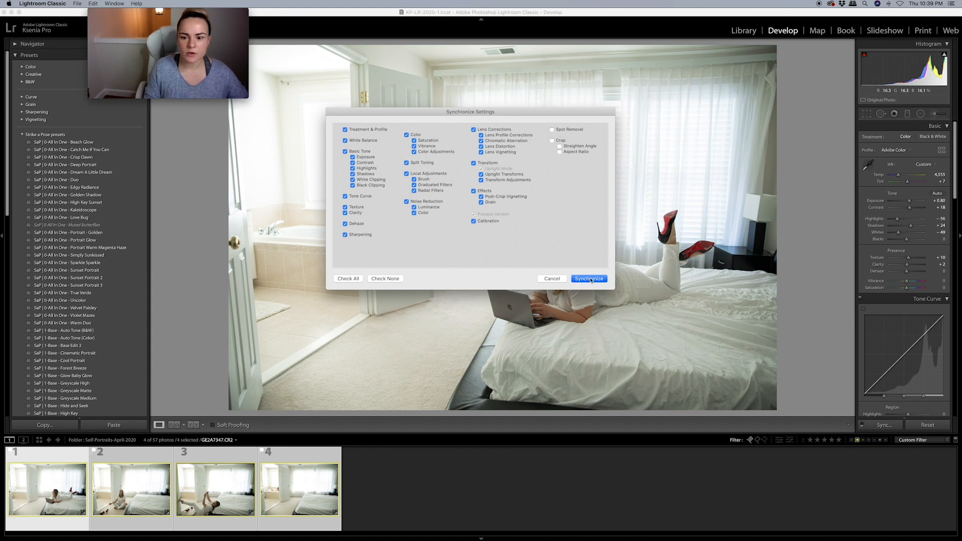
pyautogui.click(589, 278)
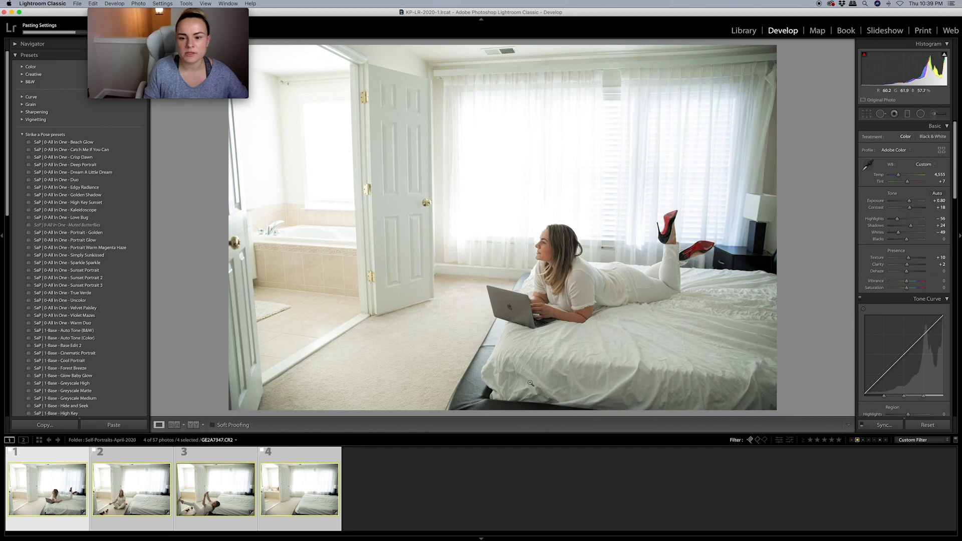
pyautogui.click(209, 502)
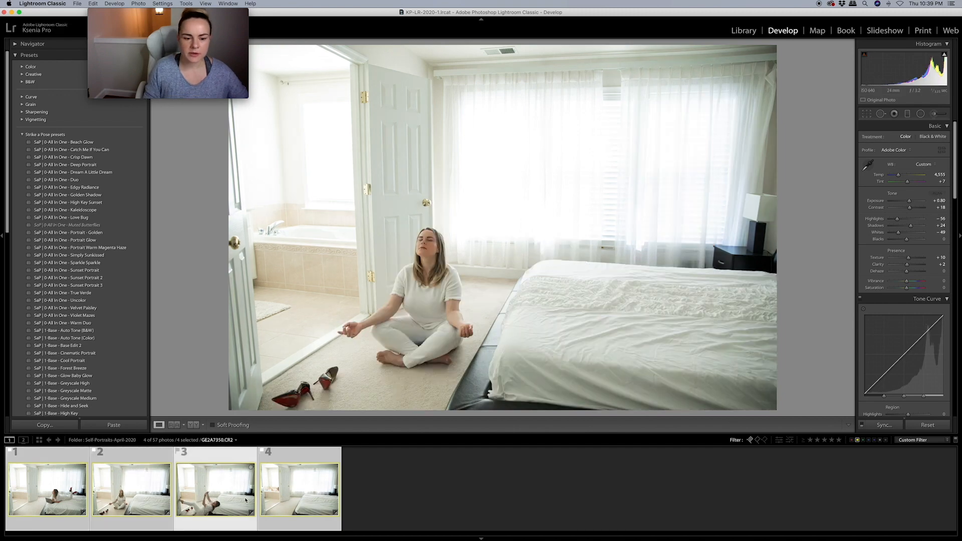
pyautogui.click(301, 497)
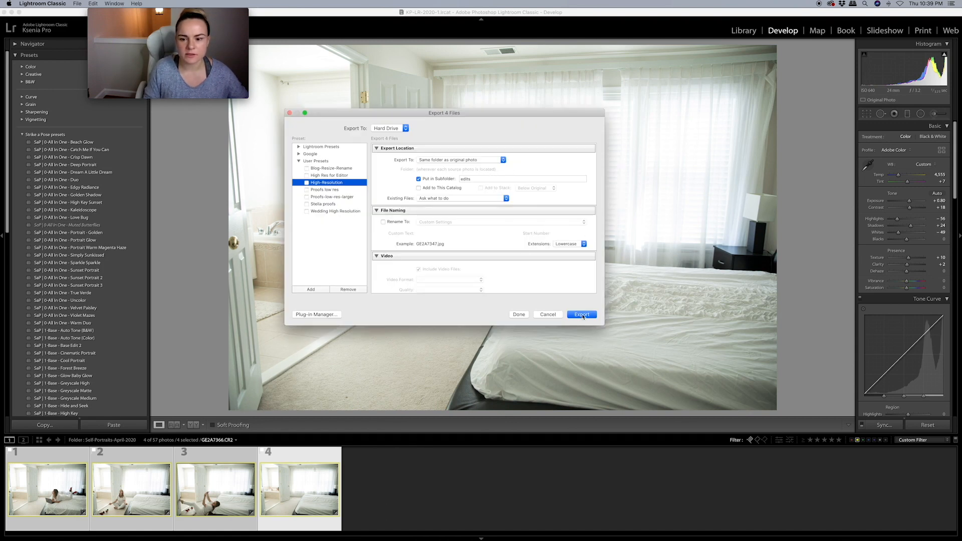
pyautogui.click(581, 314)
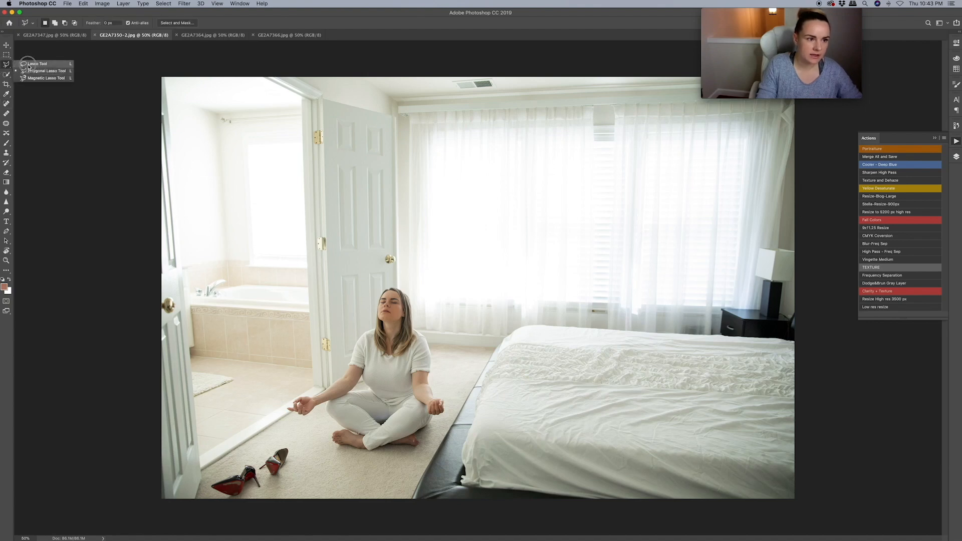
# Step: Lasso and refine the meditating woman, copy her to a layer, and duplicate it into GE2A7347
pyautogui.click(33, 63)
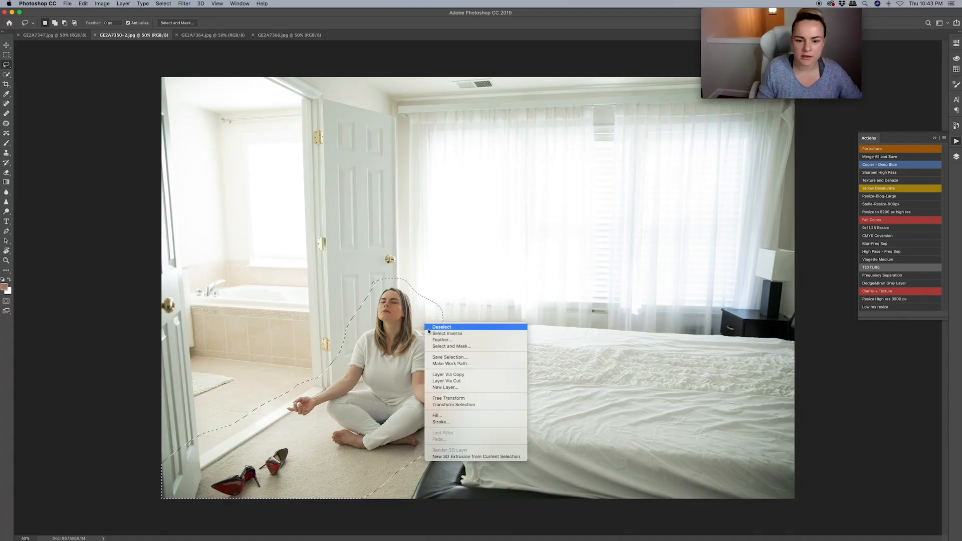
pyautogui.moveTo(458, 346)
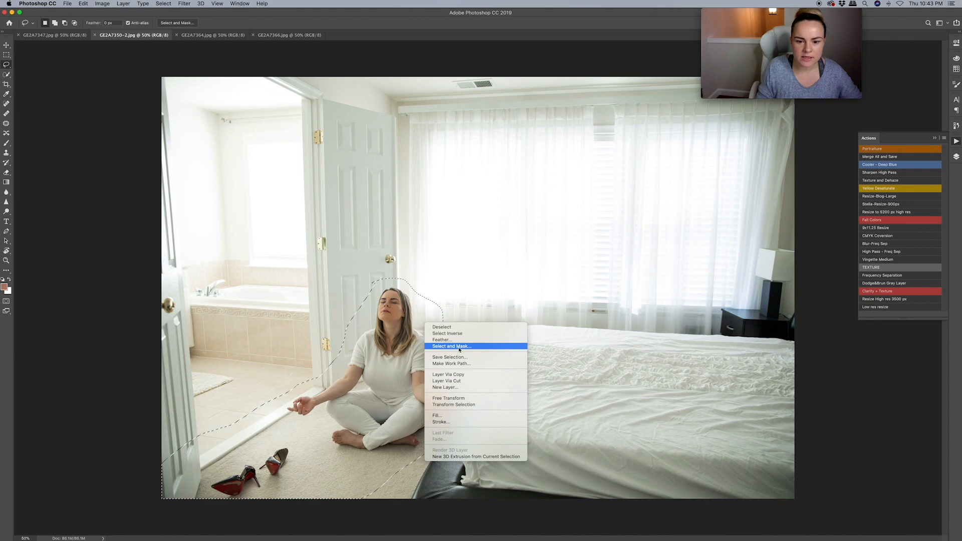
pyautogui.click(452, 346)
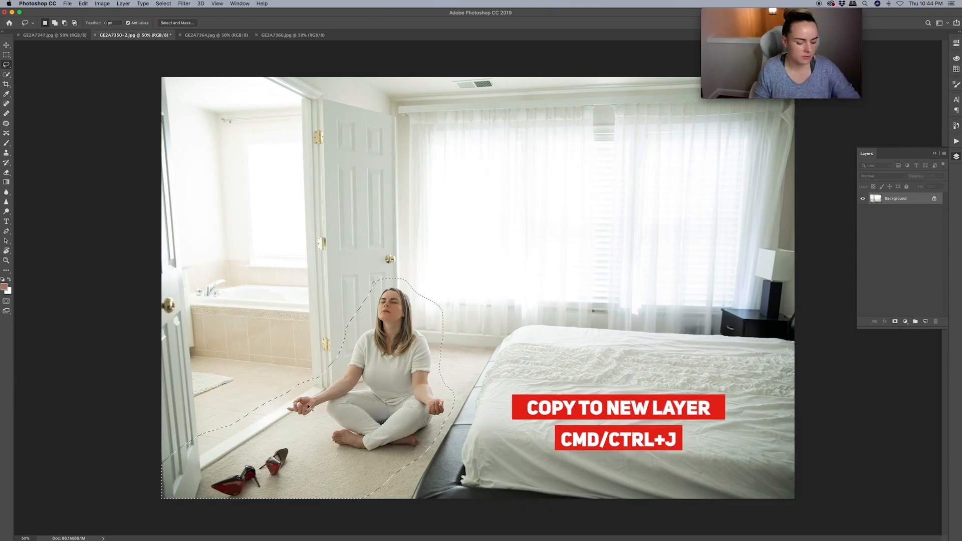
pyautogui.press('cmd+j')
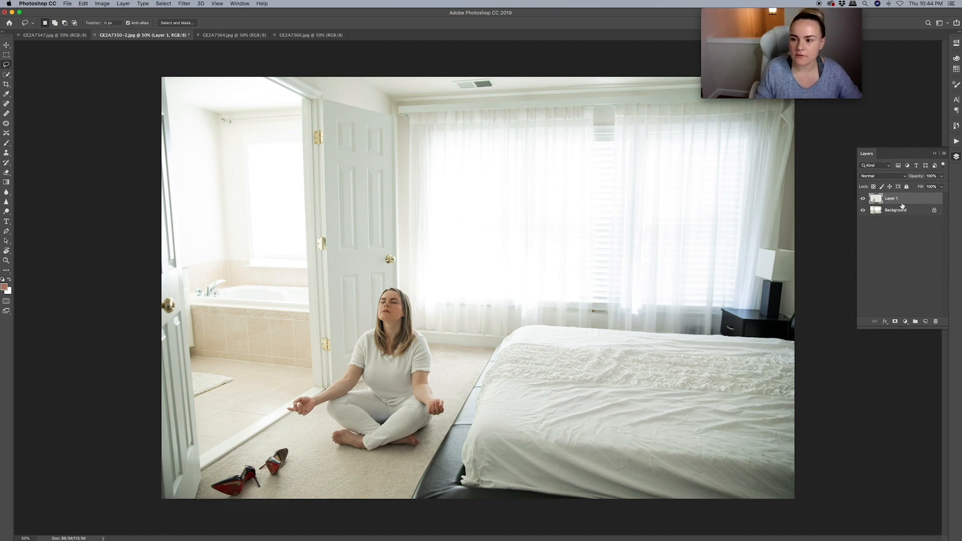
pyautogui.rightClick(891, 198)
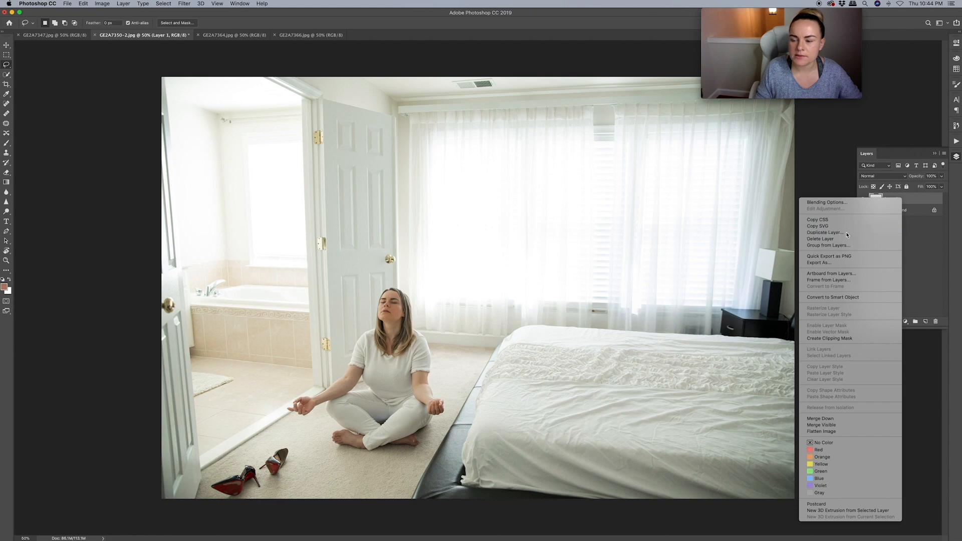
pyautogui.click(823, 232)
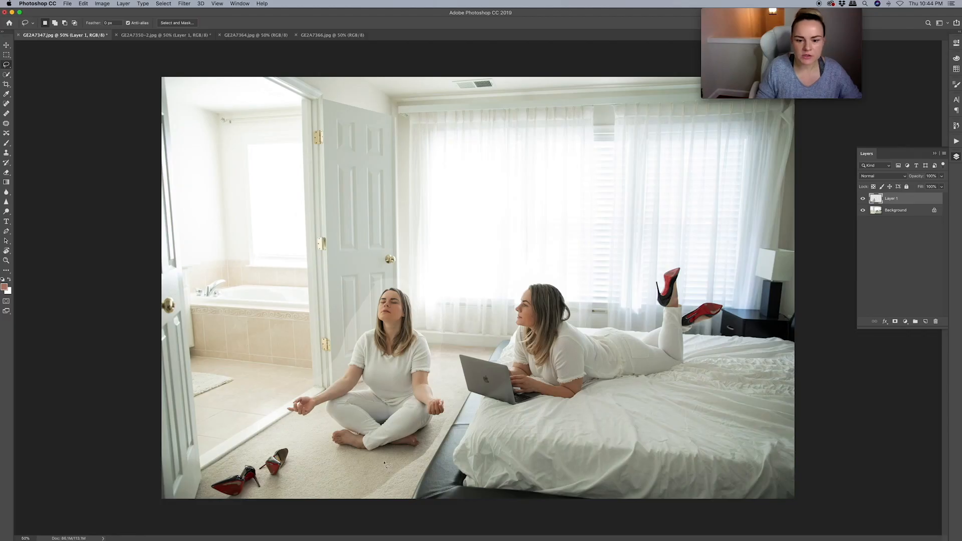
pyautogui.moveTo(816, 194)
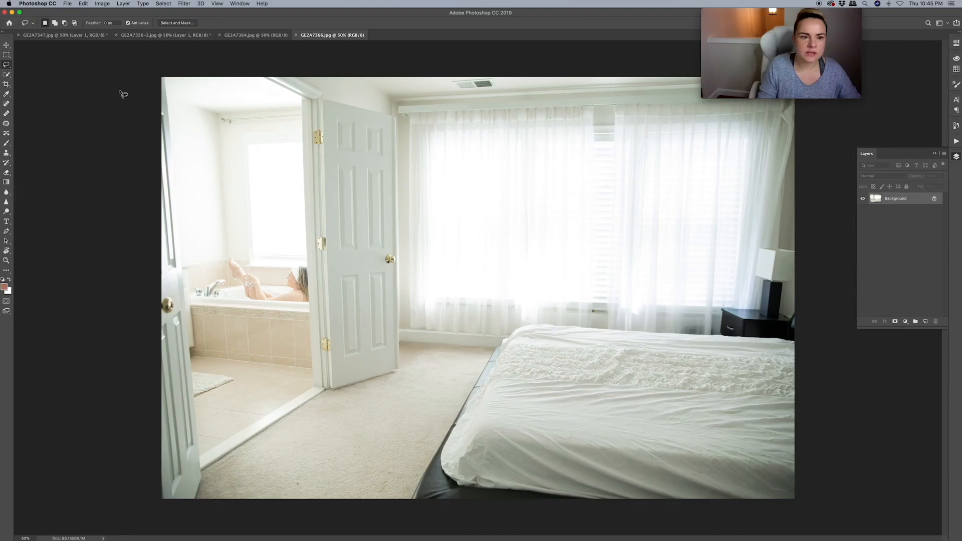
pyautogui.moveTo(158, 482)
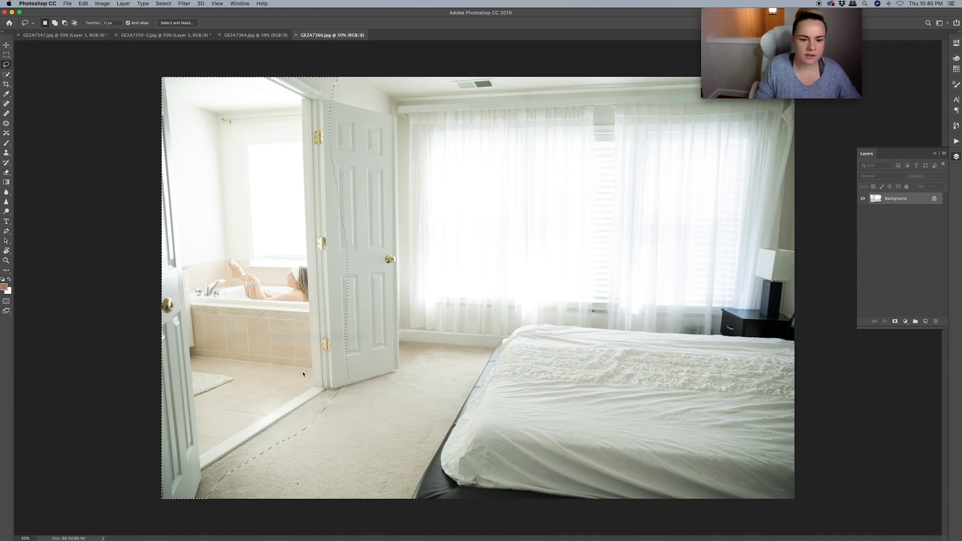
# Step: Feather the lassoed bathroom selection to about 54 px and copy it to a new layer
pyautogui.click(176, 23)
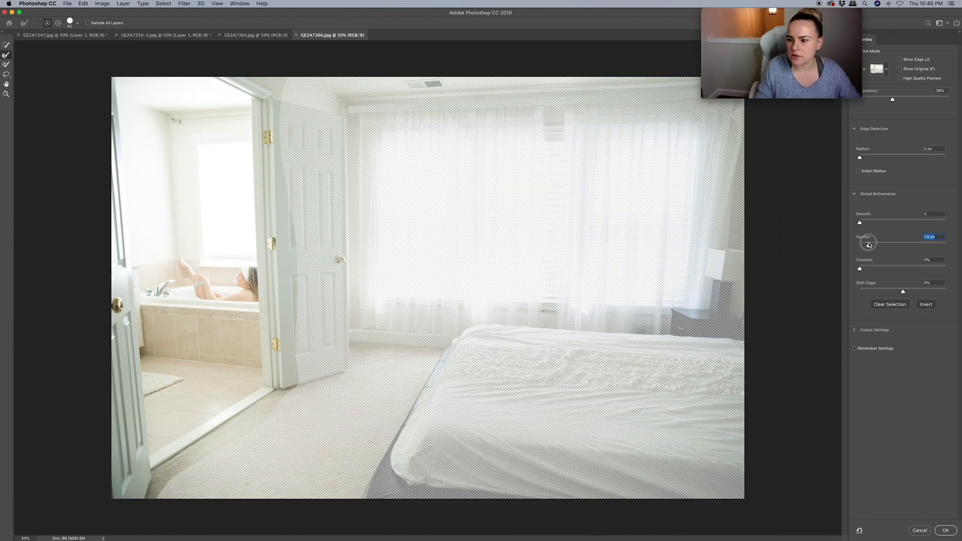
pyautogui.moveTo(866, 246); pyautogui.dragTo(863, 245)
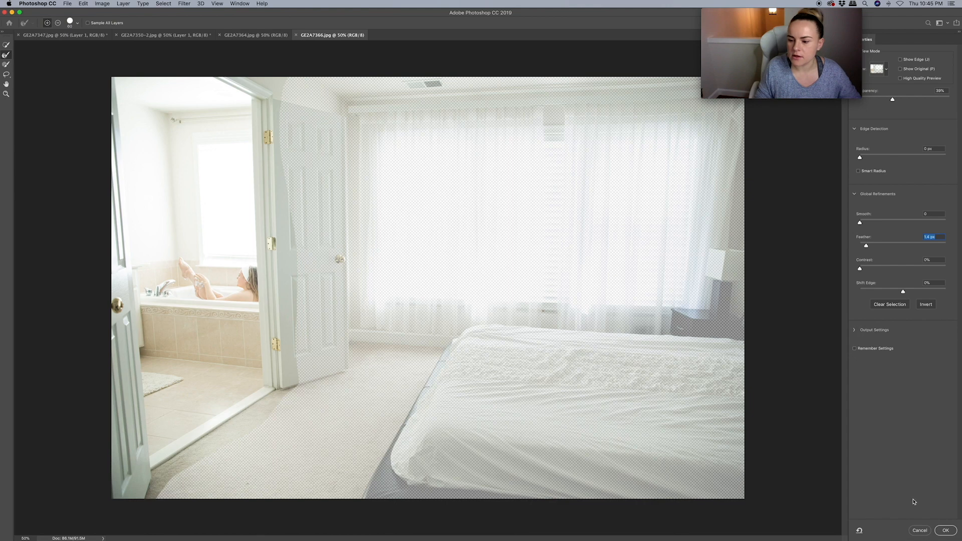
pyautogui.click(945, 530)
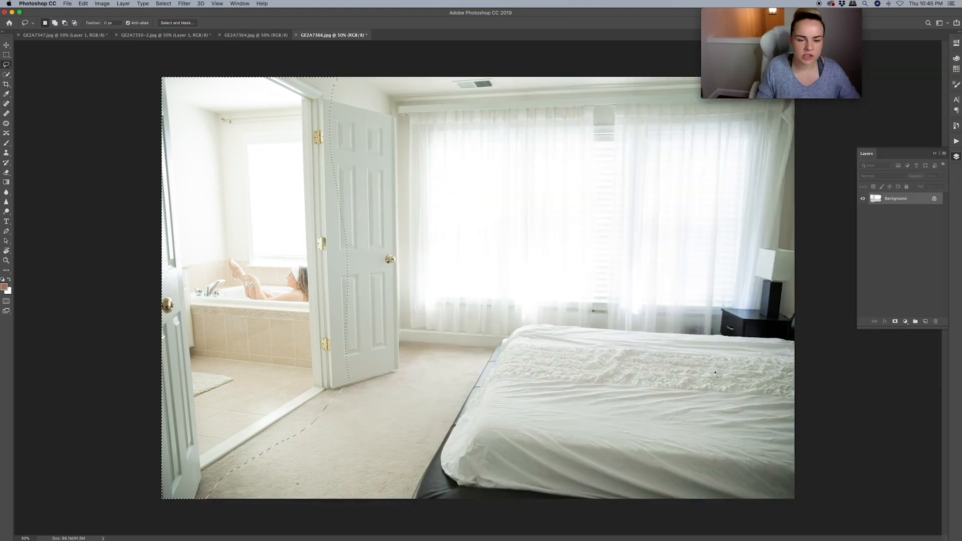
pyautogui.press('cmd+j')
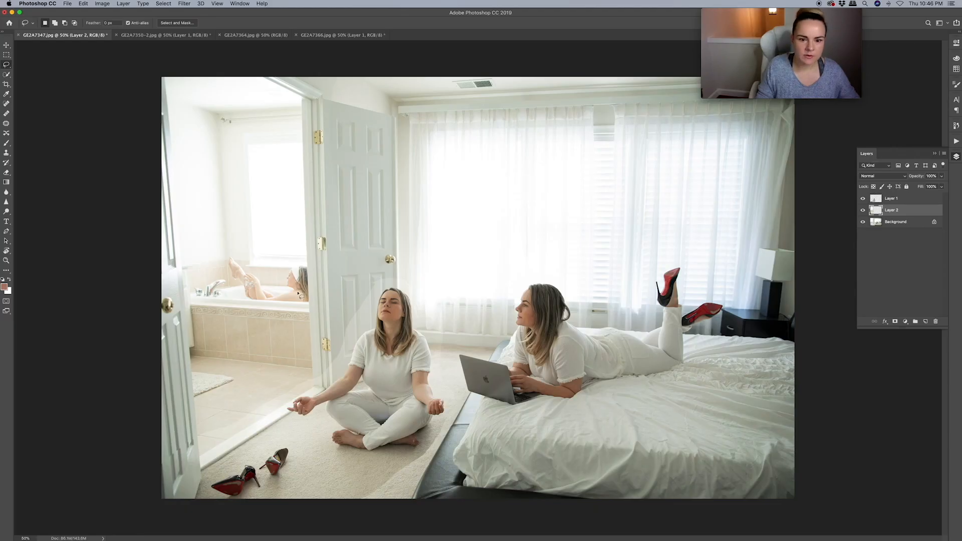
pyautogui.moveTo(473, 147)
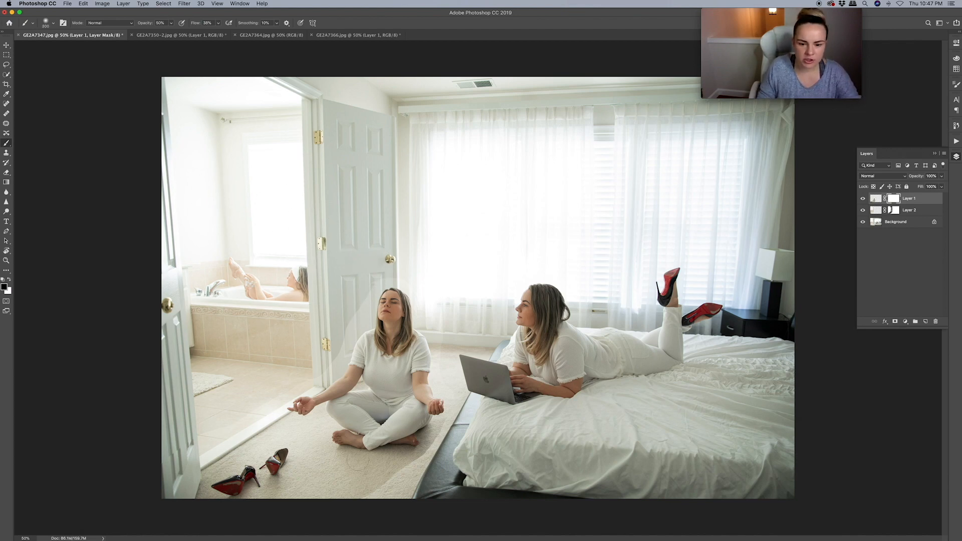
pyautogui.moveTo(344, 307)
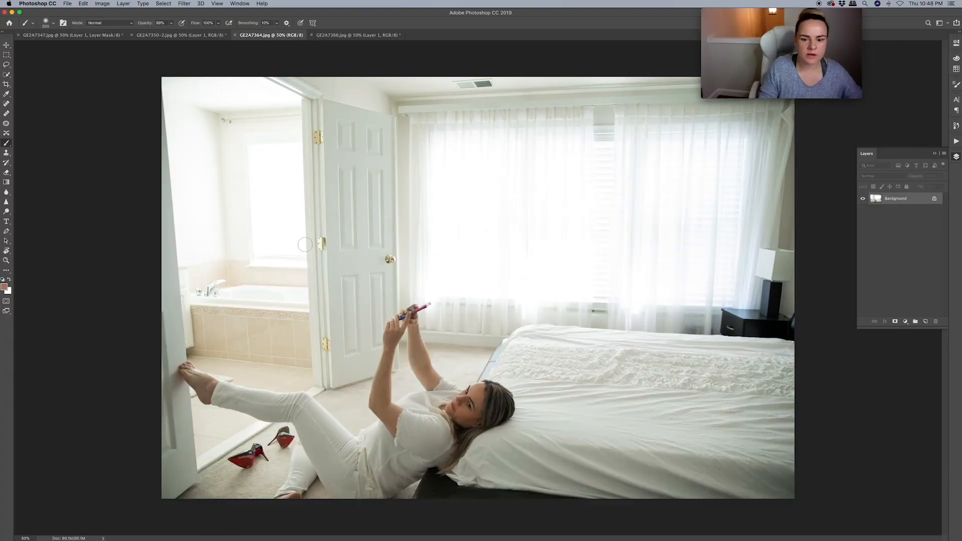
pyautogui.moveTo(375, 343)
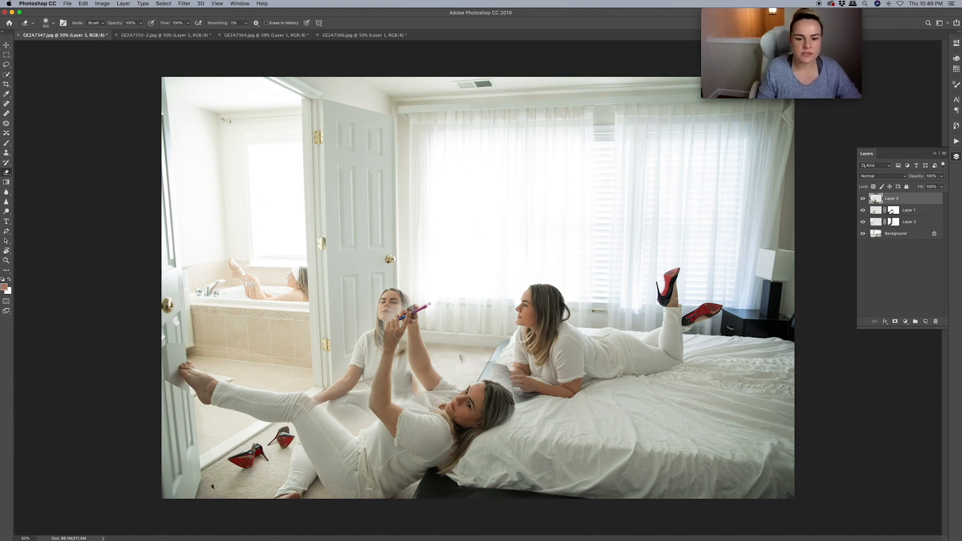
# Step: Switch to the GE2A7347 document tab showing the masked pose layers
pyautogui.click(367, 34)
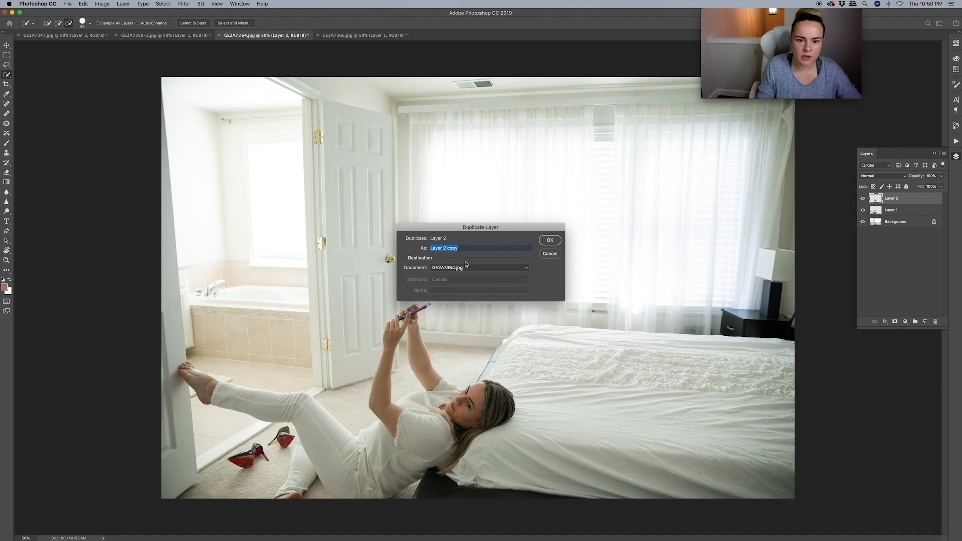
pyautogui.click(550, 240)
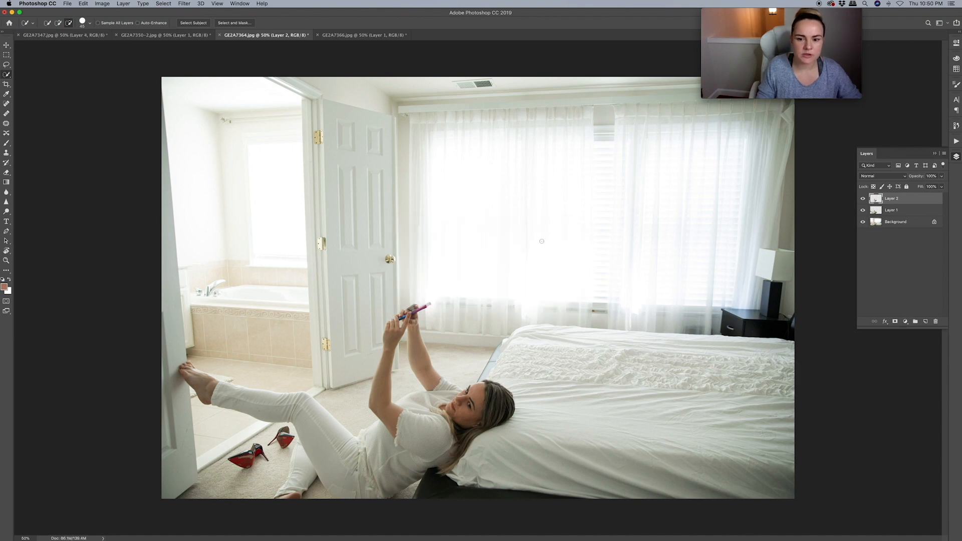
pyautogui.click(47, 36)
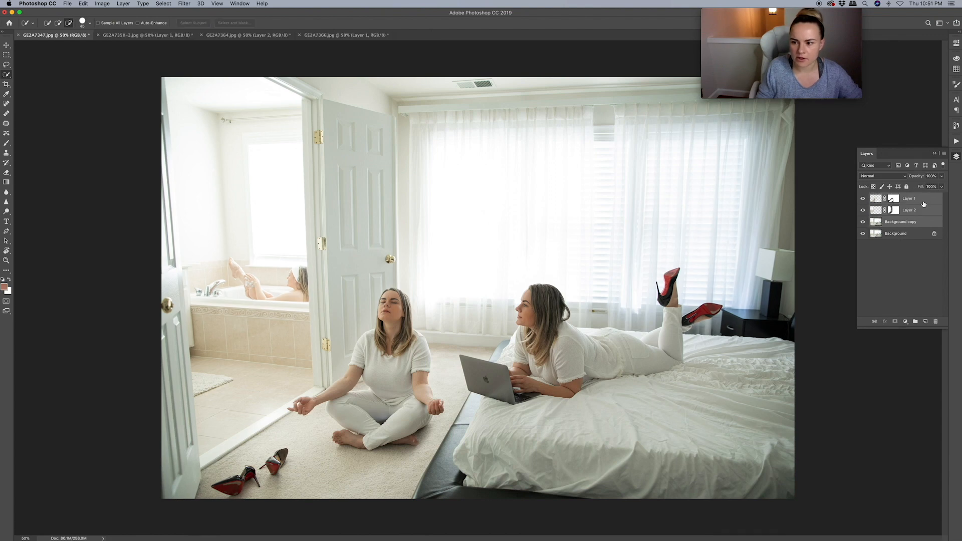
# Step: Duplicate the selected pose layers from the layer context menu
pyautogui.rightClick(909, 198)
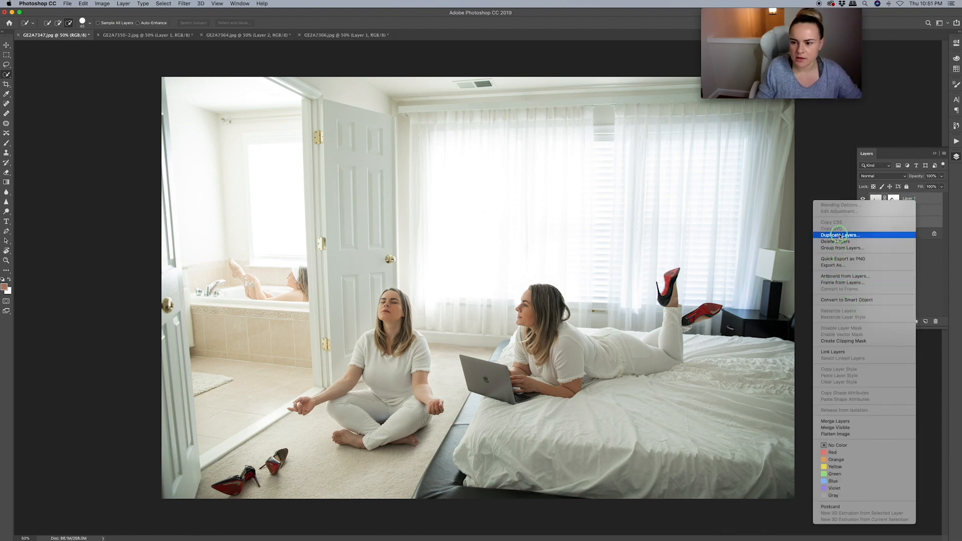
pyautogui.click(839, 235)
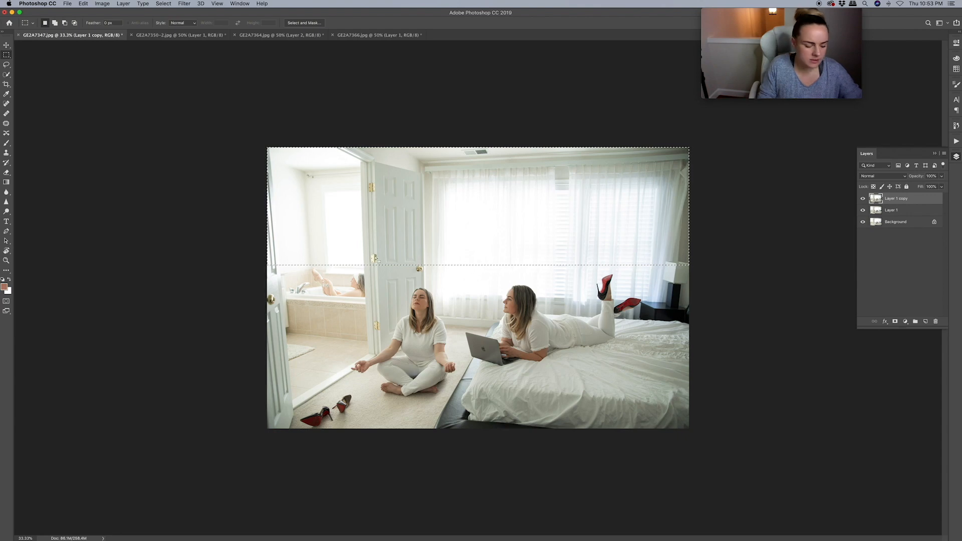
# Step: Stretch the selected upper room area taller with Free Transform, deselect, and crop the edges
pyautogui.press('Cmd+T')
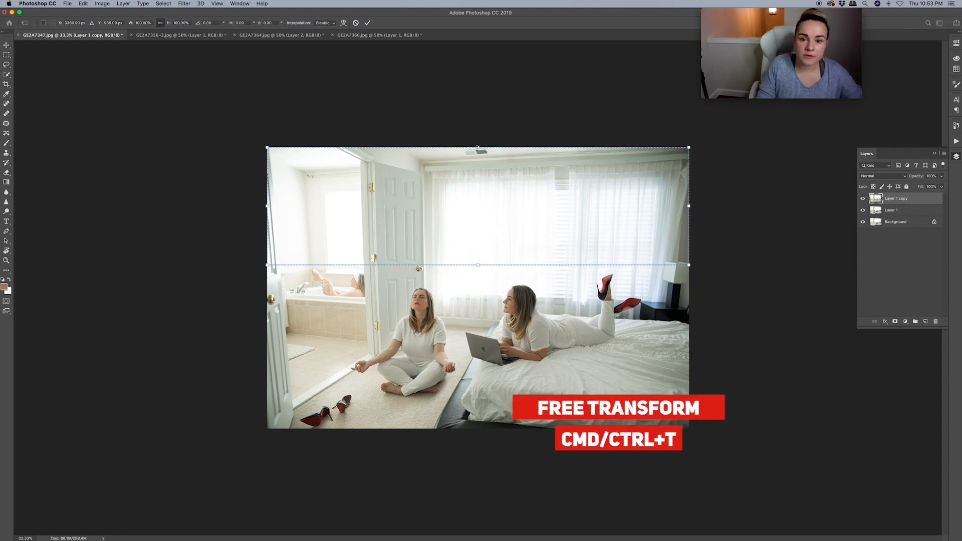
pyautogui.moveTo(478, 146); pyautogui.dragTo(477, 122)
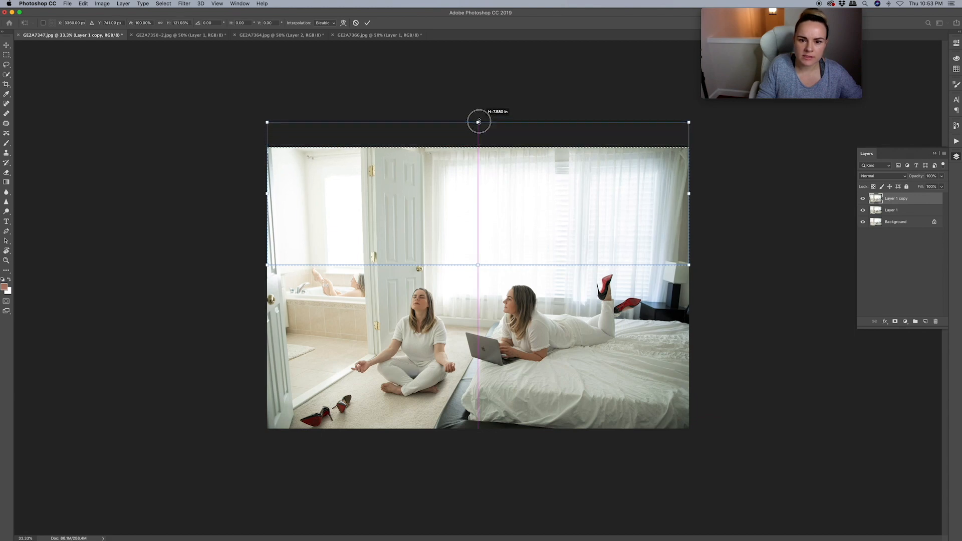
pyautogui.moveTo(478, 121); pyautogui.dragTo(477, 128)
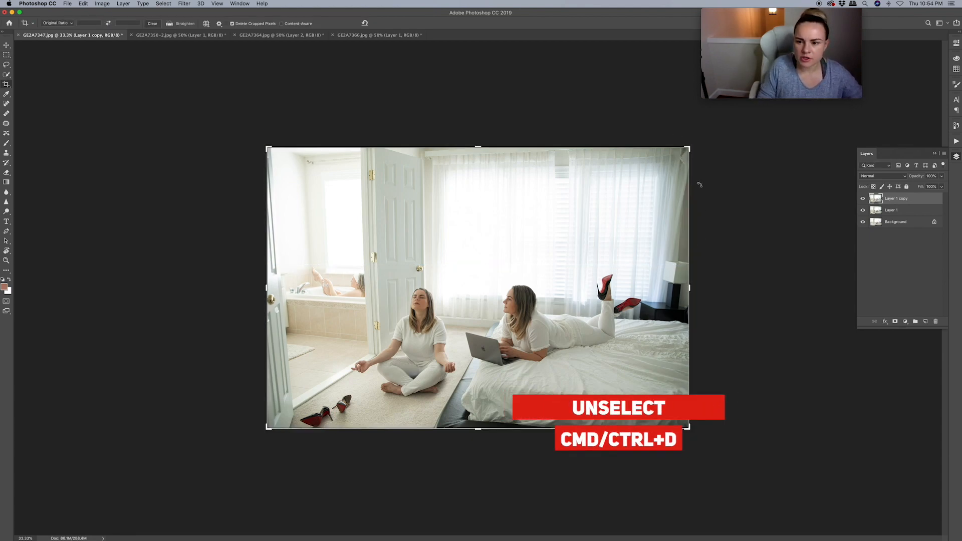
pyautogui.press('cmd+d')
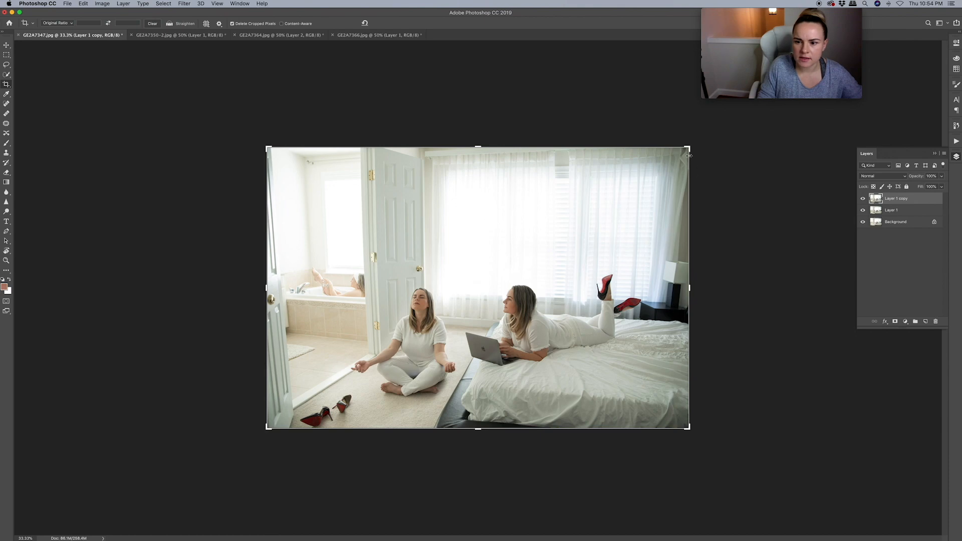
pyautogui.moveTo(686, 152); pyautogui.dragTo(680, 150)
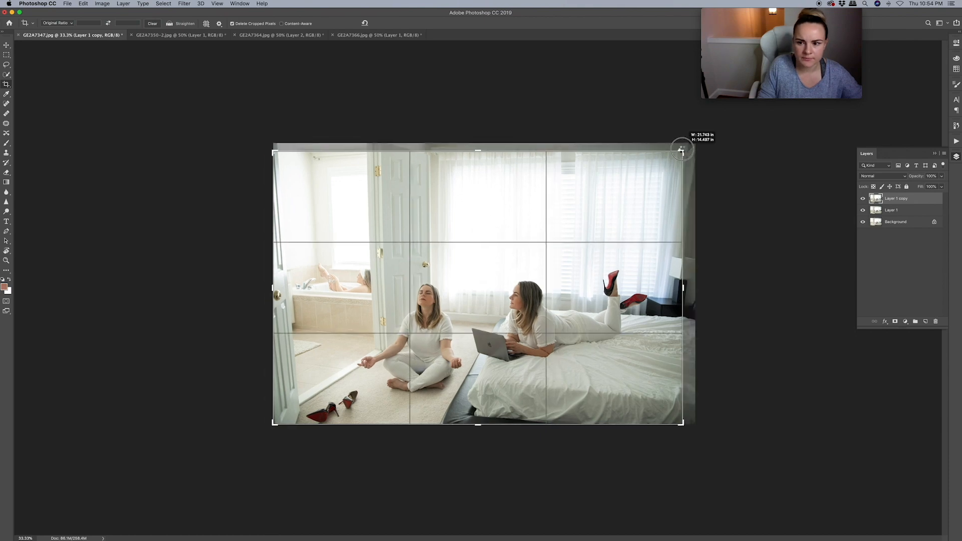
pyautogui.moveTo(683, 149); pyautogui.dragTo(679, 152)
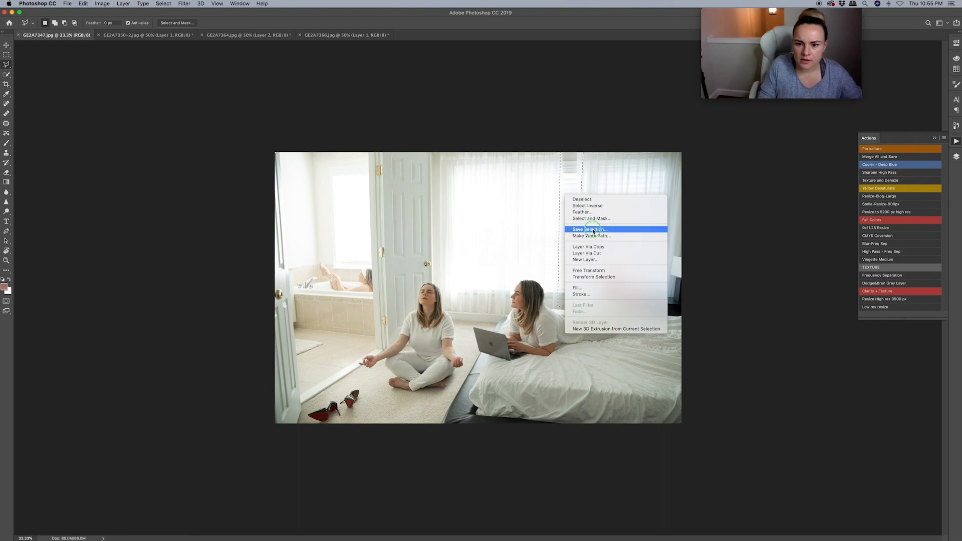
# Step: Fill the selected narrow curtain strip on the right to blend it in
pyautogui.click(576, 287)
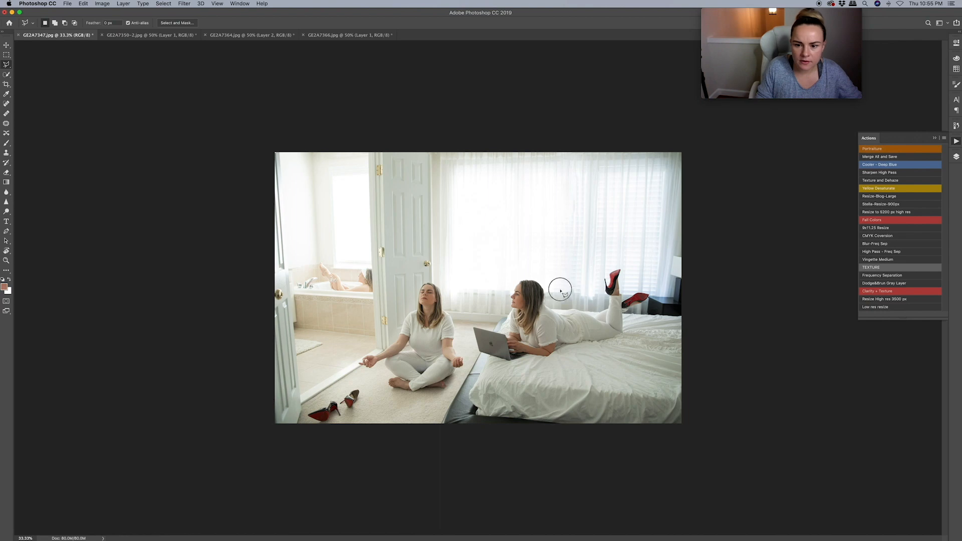
pyautogui.moveTo(570, 313)
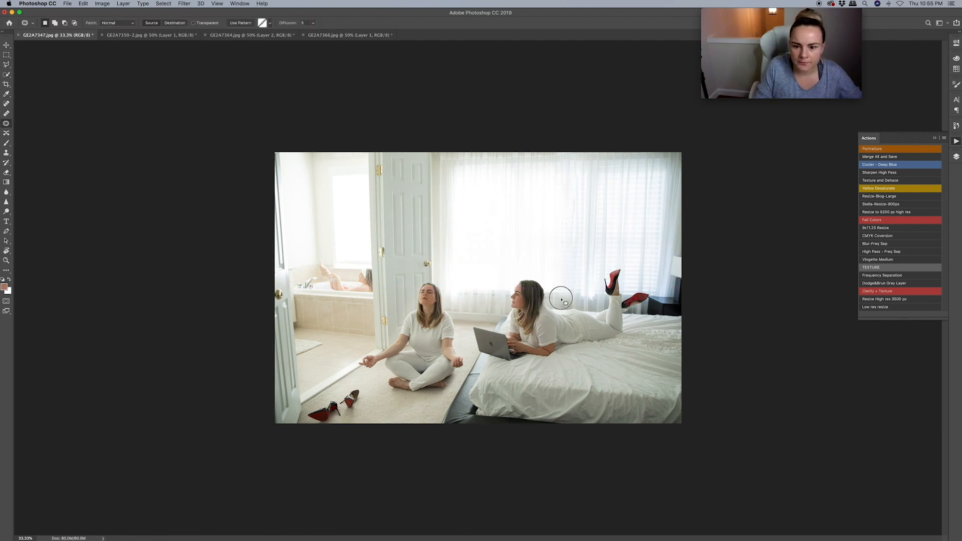
# Step: Patch a distracting area on the flattened Background layer
pyautogui.click(889, 164)
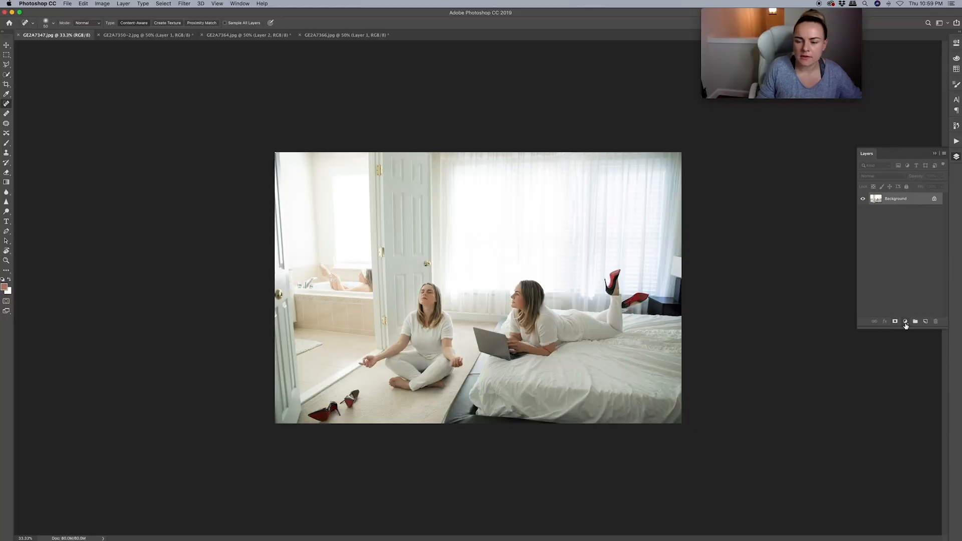
# Step: Add a Brightness/Contrast adjustment and raise the black amount in Selective Color's Whites
pyautogui.click(905, 321)
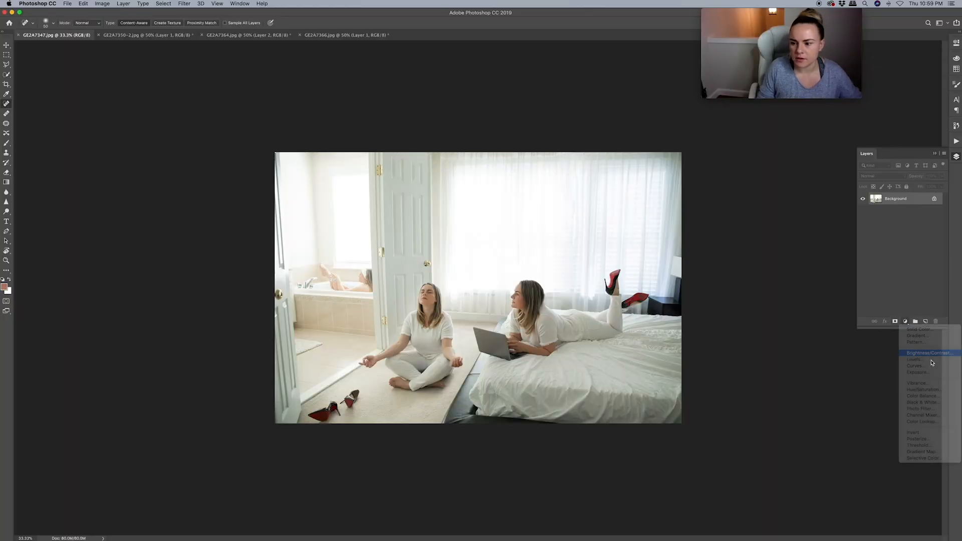
pyautogui.click(920, 352)
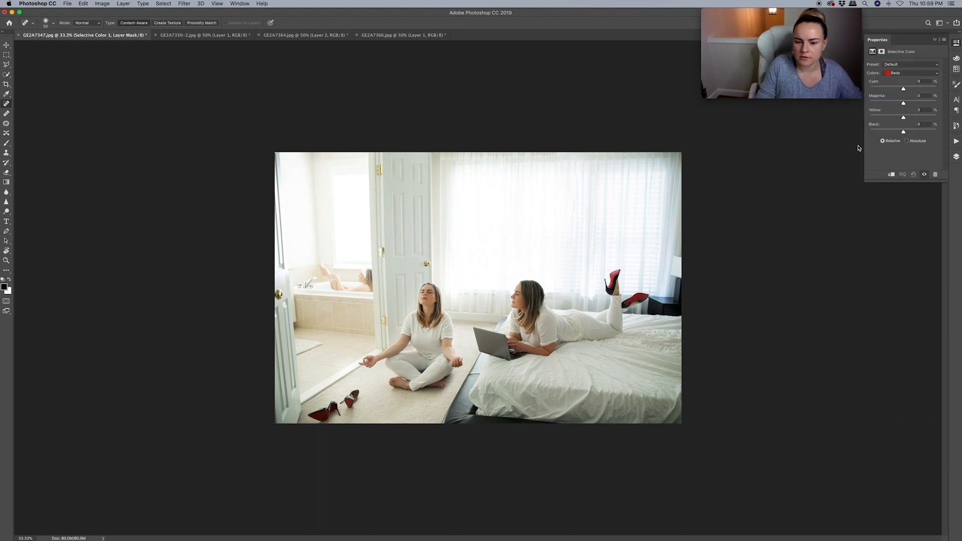
pyautogui.click(910, 73)
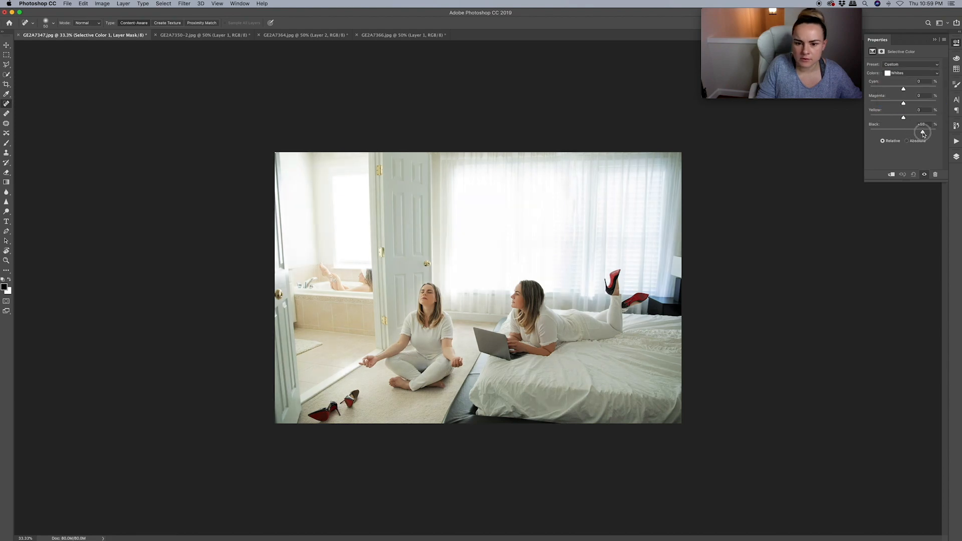
pyautogui.moveTo(903, 131); pyautogui.dragTo(916, 132)
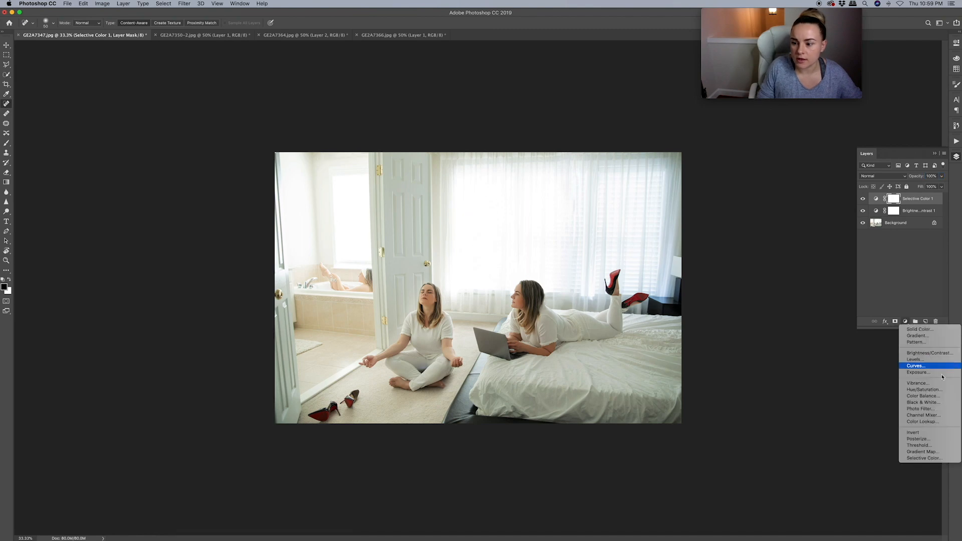
# Step: Add a Photo Filter adjustment layer using the Cooling Filter (80) preset
pyautogui.click(922, 408)
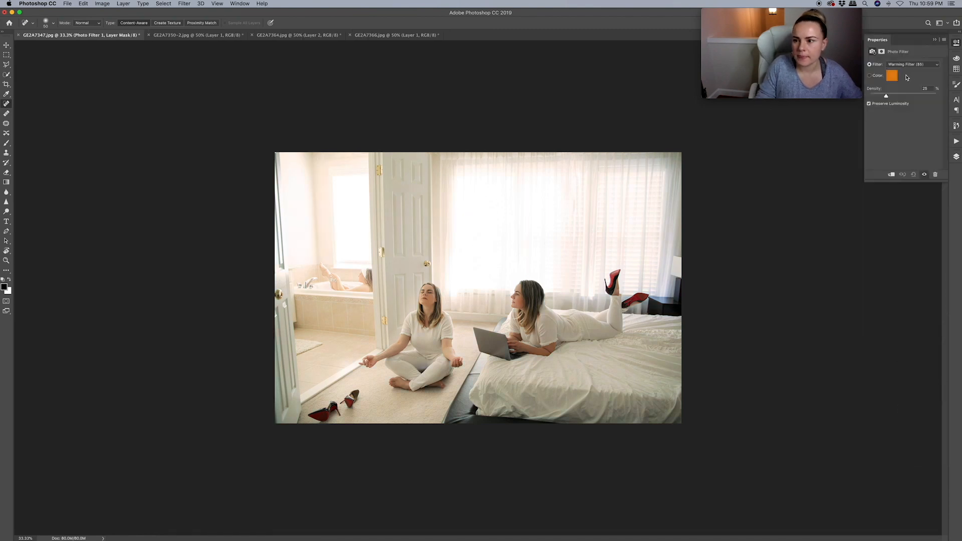
pyautogui.click(924, 64)
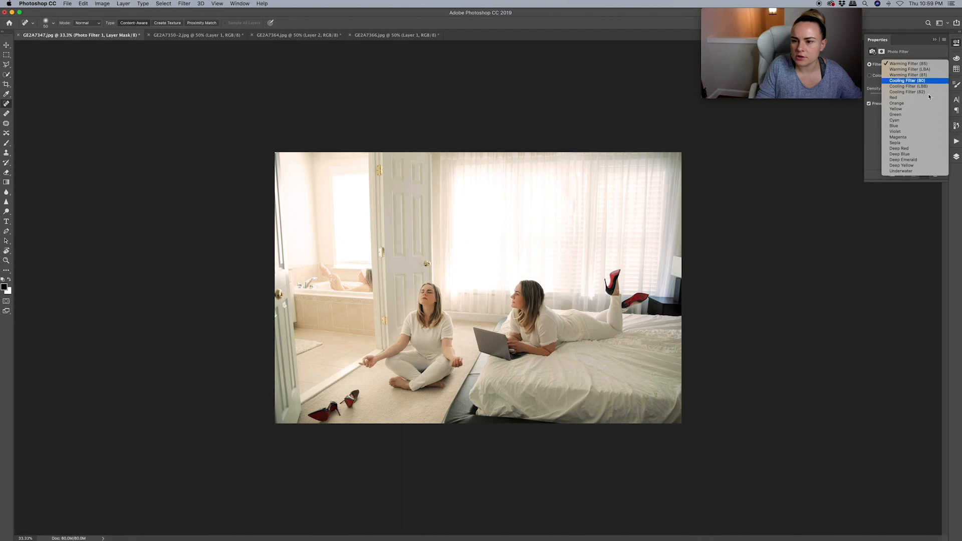
pyautogui.click(909, 80)
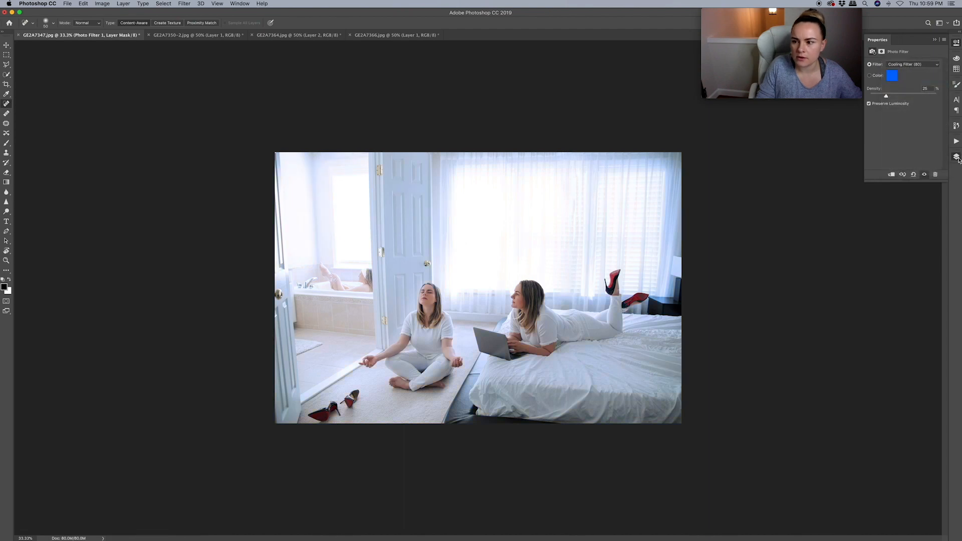
pyautogui.click(955, 156)
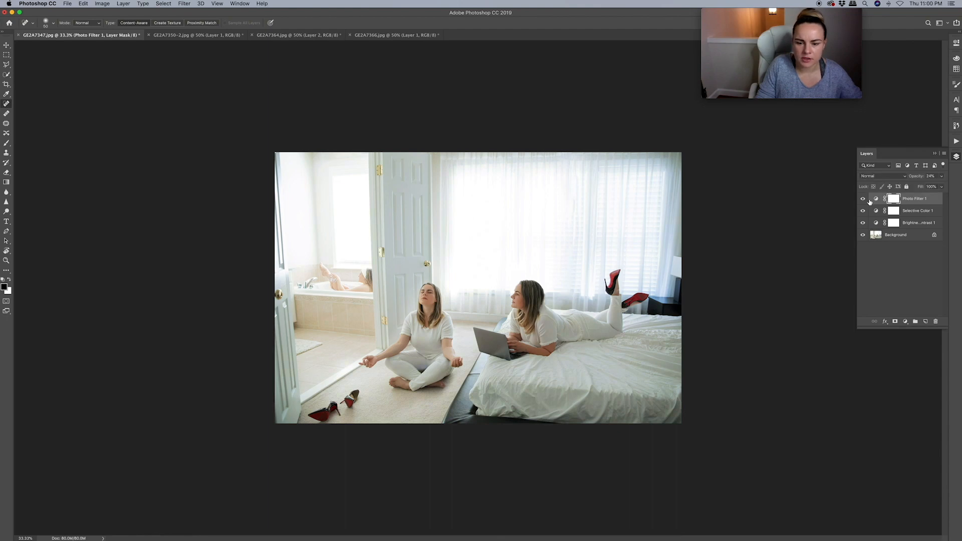
# Step: Toggle the Photo Filter layer's visibility to compare the color grade before and after
pyautogui.click(862, 198)
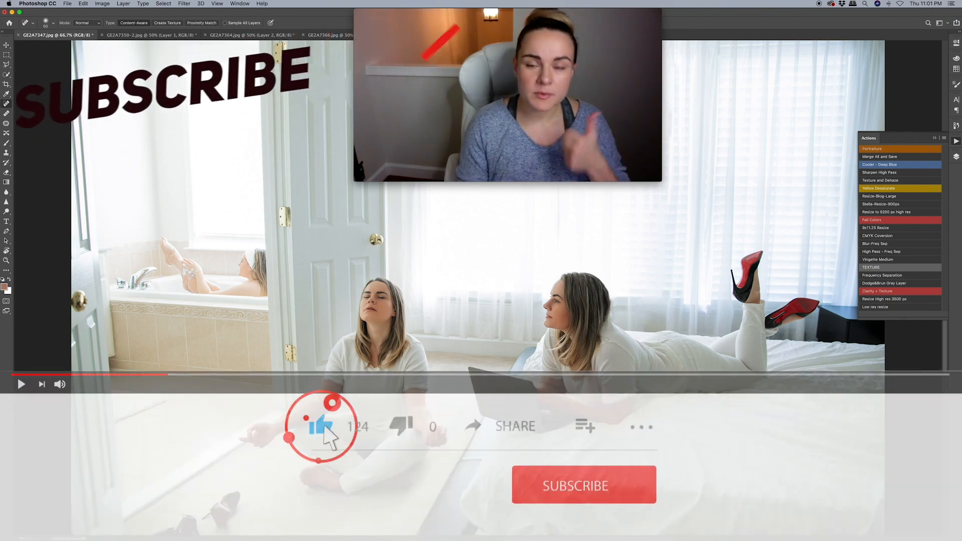
pyautogui.click(583, 486)
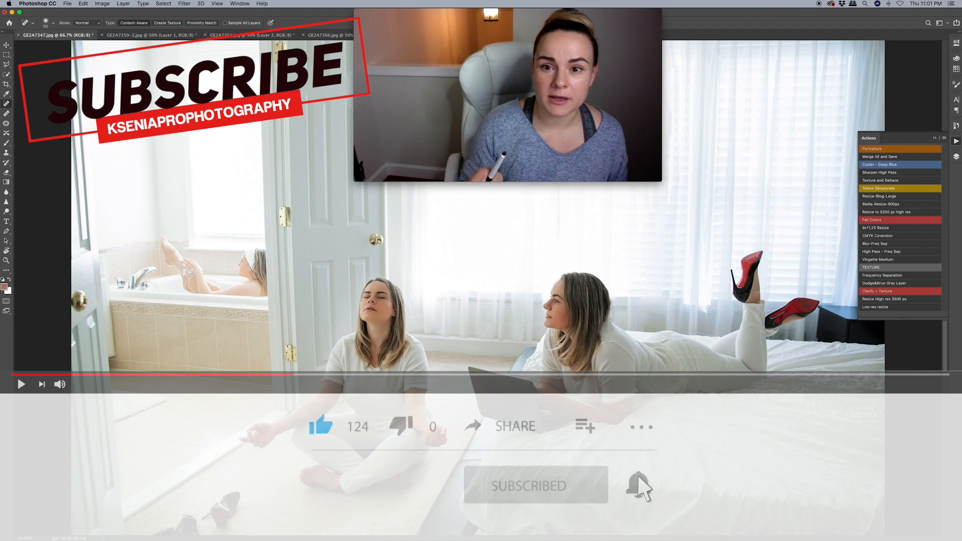